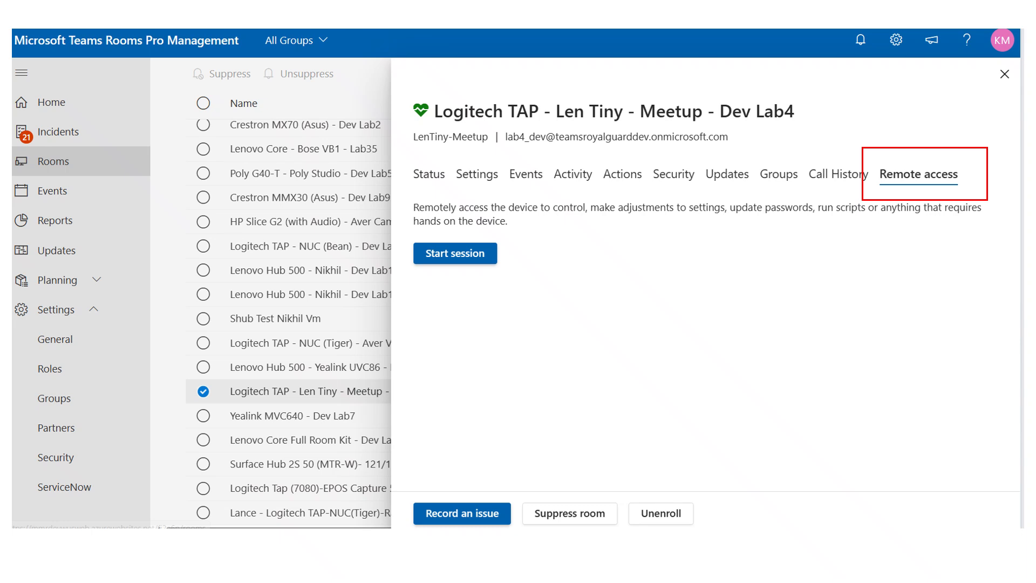
Step: Start a remote access session to the Dev Lab4 Logitech TAP room console
{"action": "left_click", "coordinate": [455, 253]}
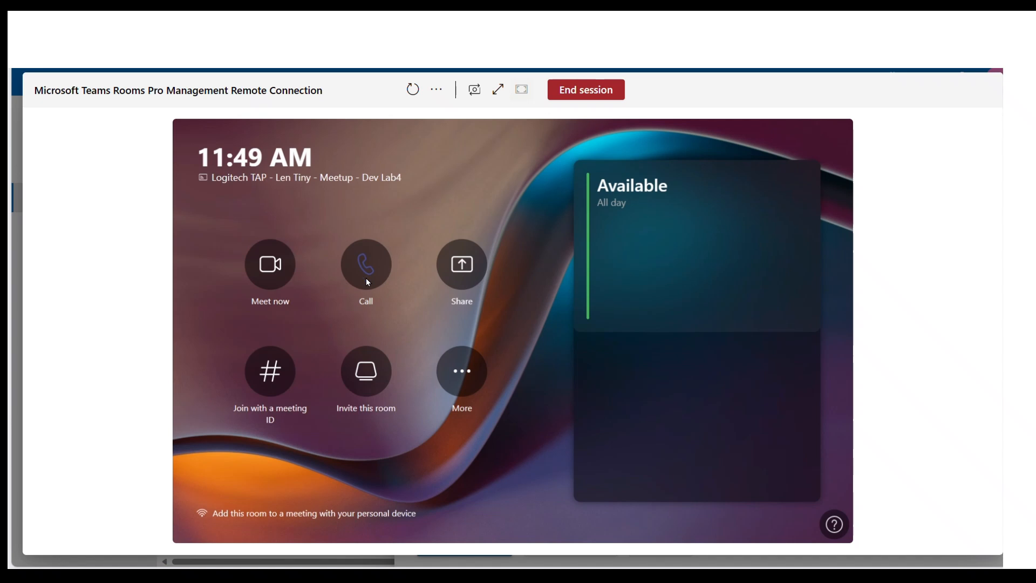
{"action": "mouse_move", "coordinate": [463, 376]}
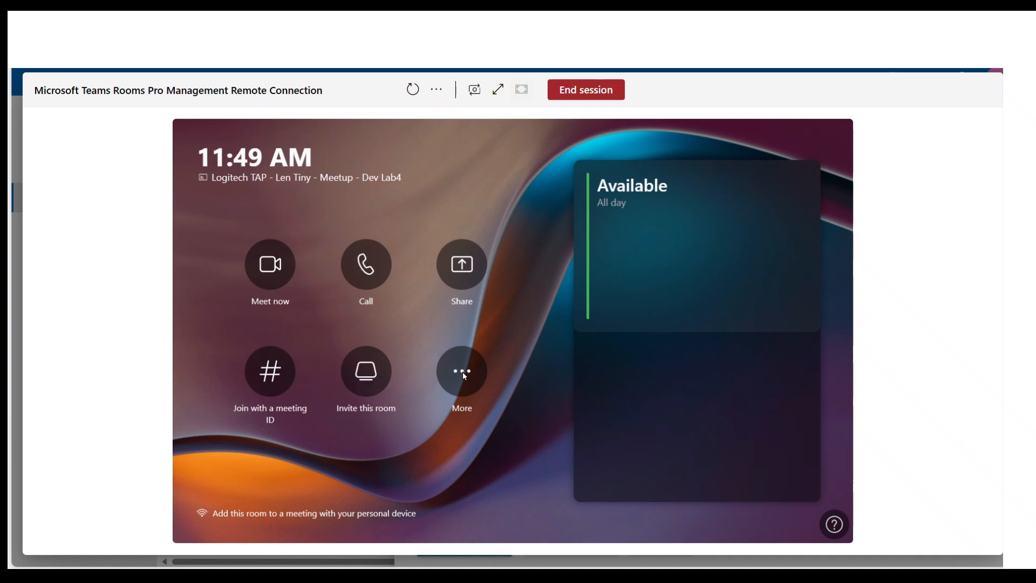
Step: From More, open and cancel Report a problem, then open Settings to reach the admin password prompt
{"action": "left_click", "coordinate": [462, 372]}
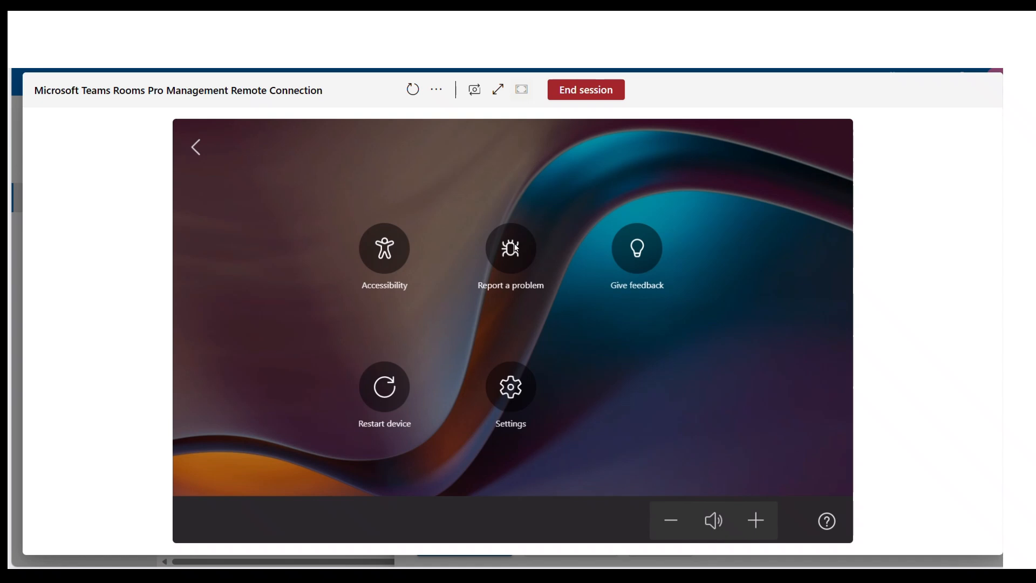
{"action": "left_click", "coordinate": [511, 248]}
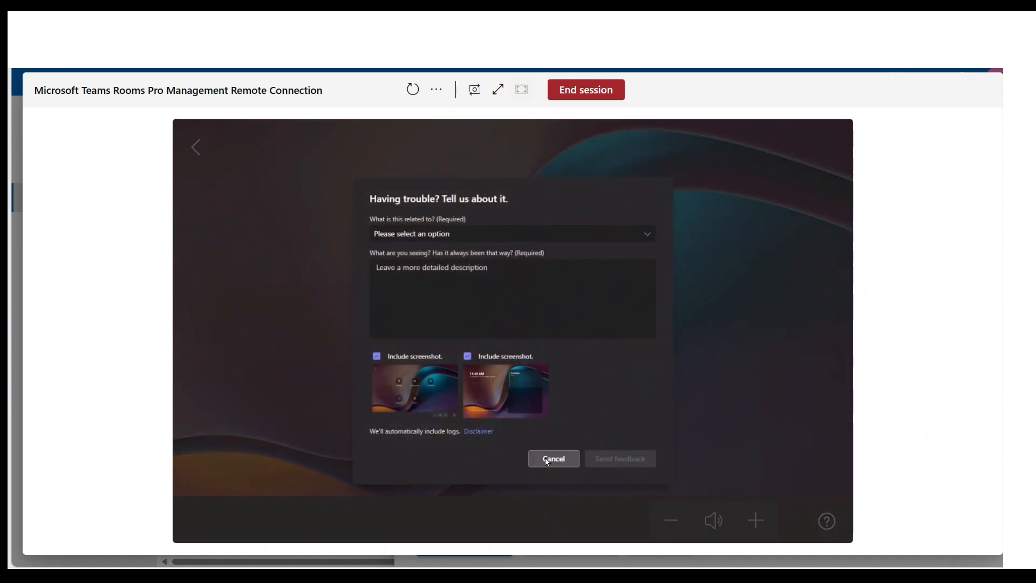
{"action": "left_click", "coordinate": [553, 459]}
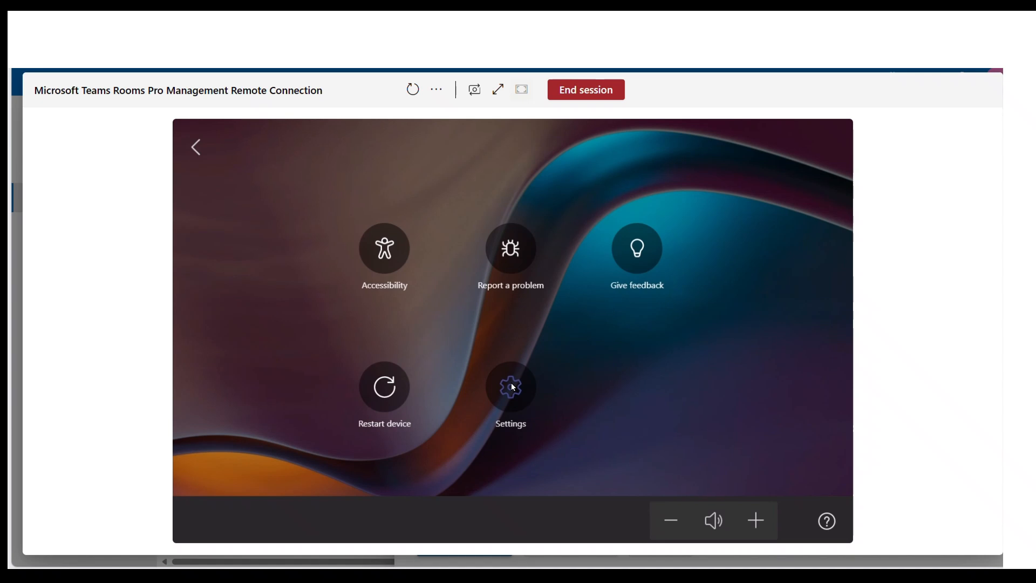
{"action": "left_click", "coordinate": [511, 387]}
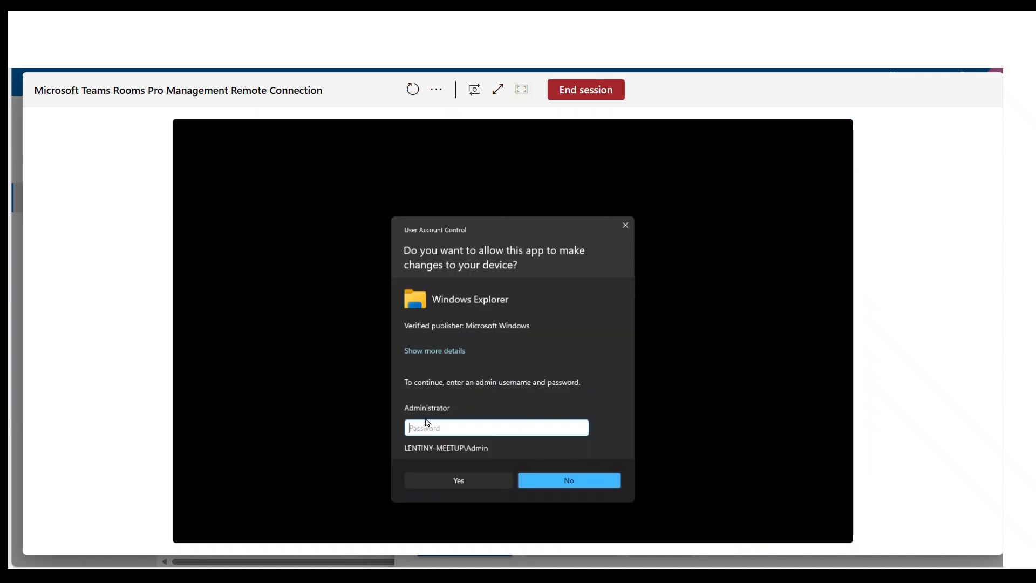